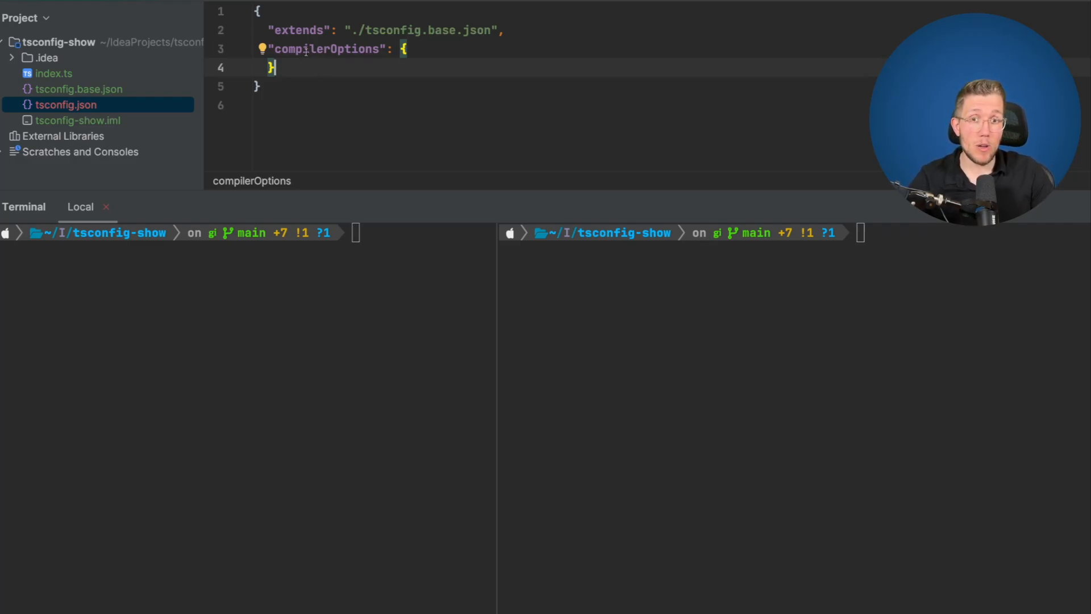
Step: Delete the extends entry from tsconfig.json and set module to NodeNext
double_click(298, 30)
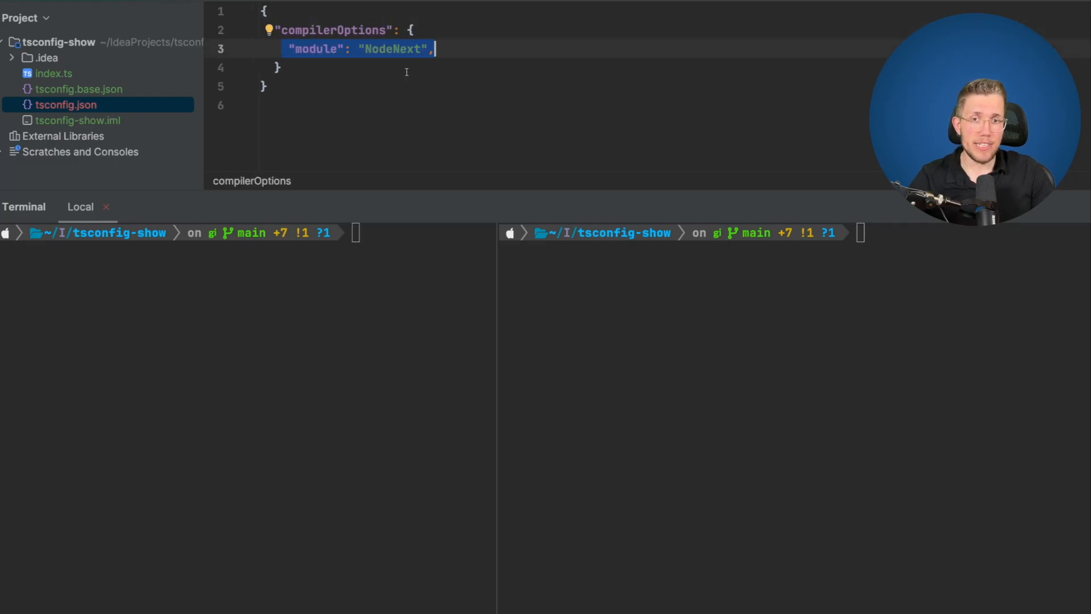
double_click(315, 49)
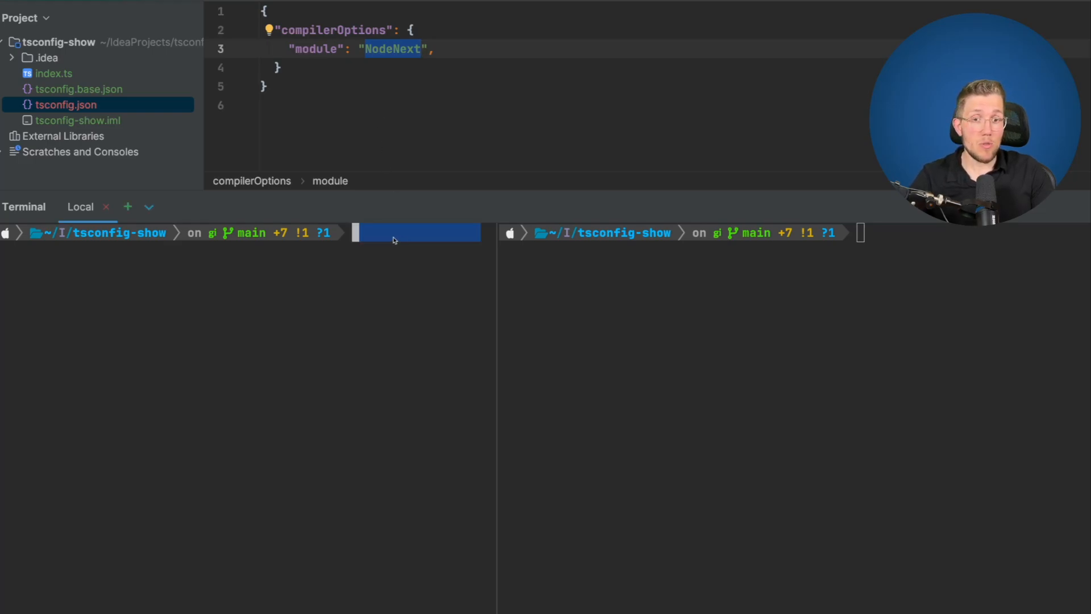
Step: Run tsc --showConfig in the left terminal to print the resolved configuration
type("s")
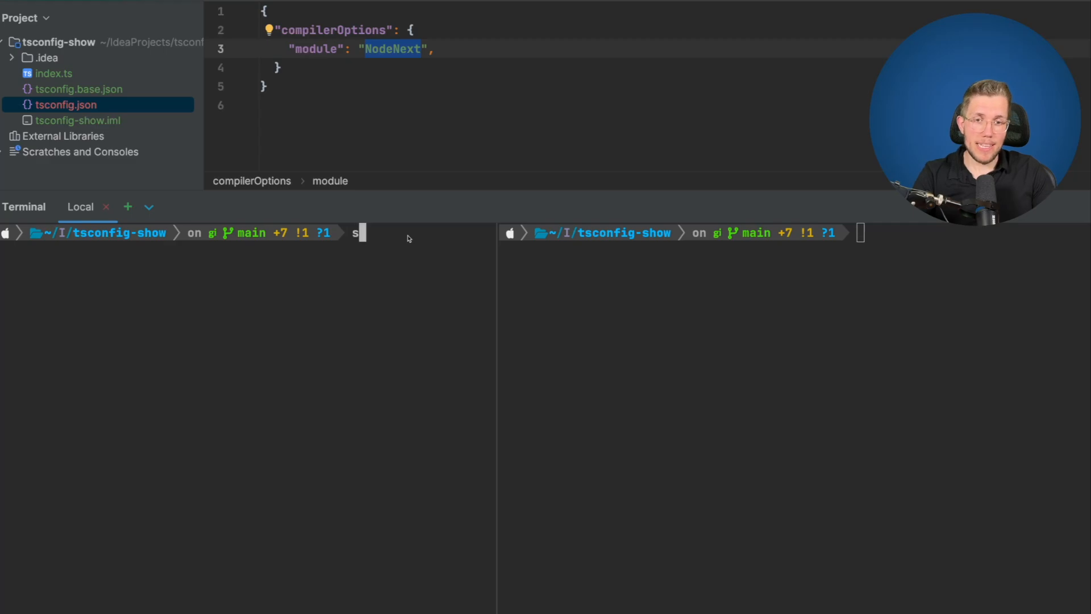
type("tsc --showConfig")
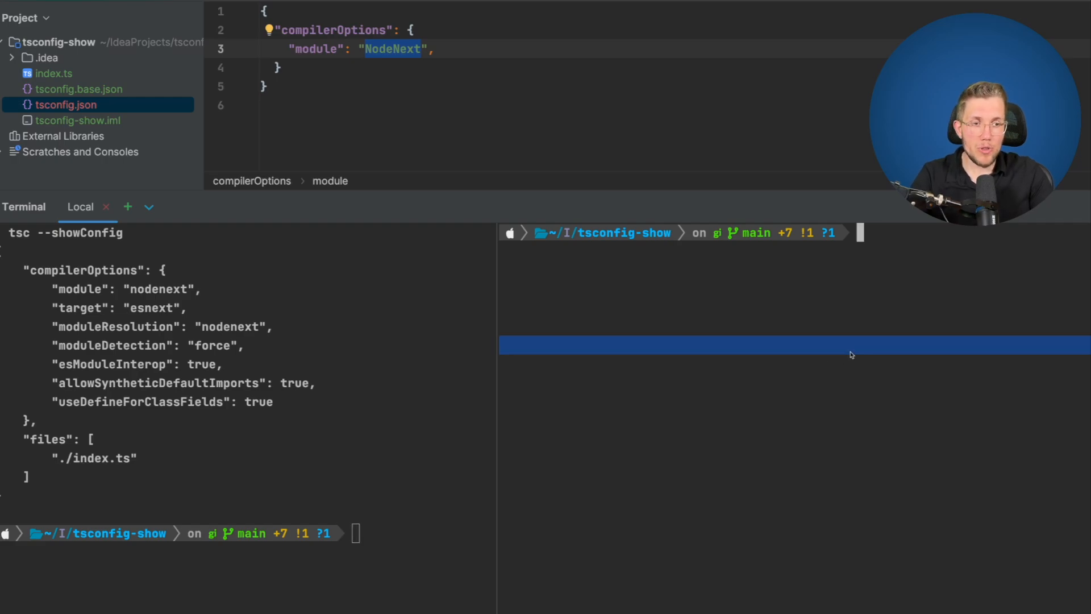
Step: Install tsconfig-inspect globally with npm, then run tsconfig-inspect in the right terminal
type("npm i tsconfig-inspect -g")
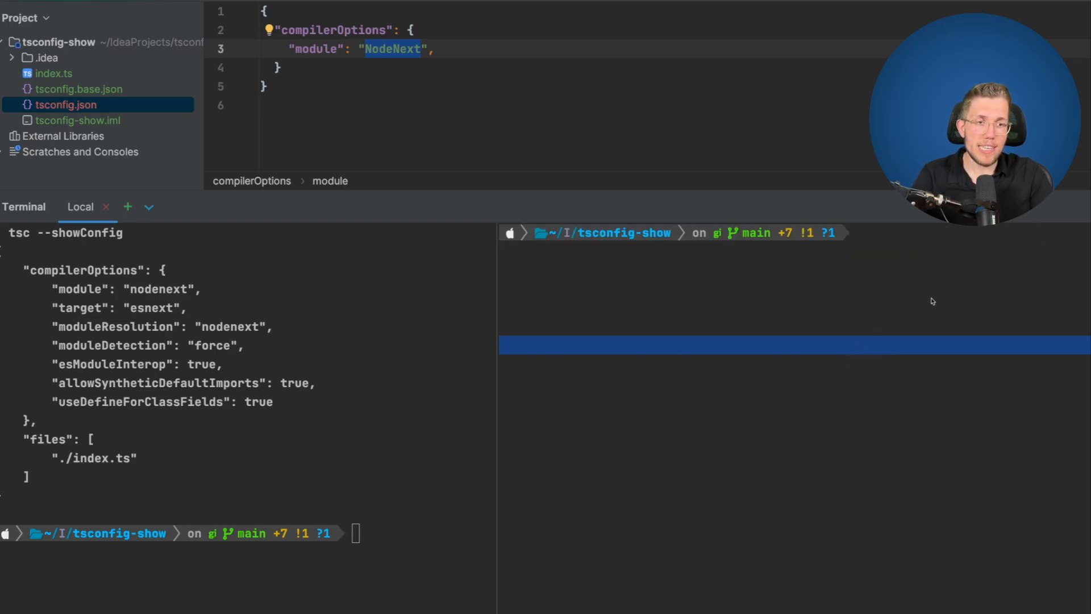
type("tsconfig-inspec")
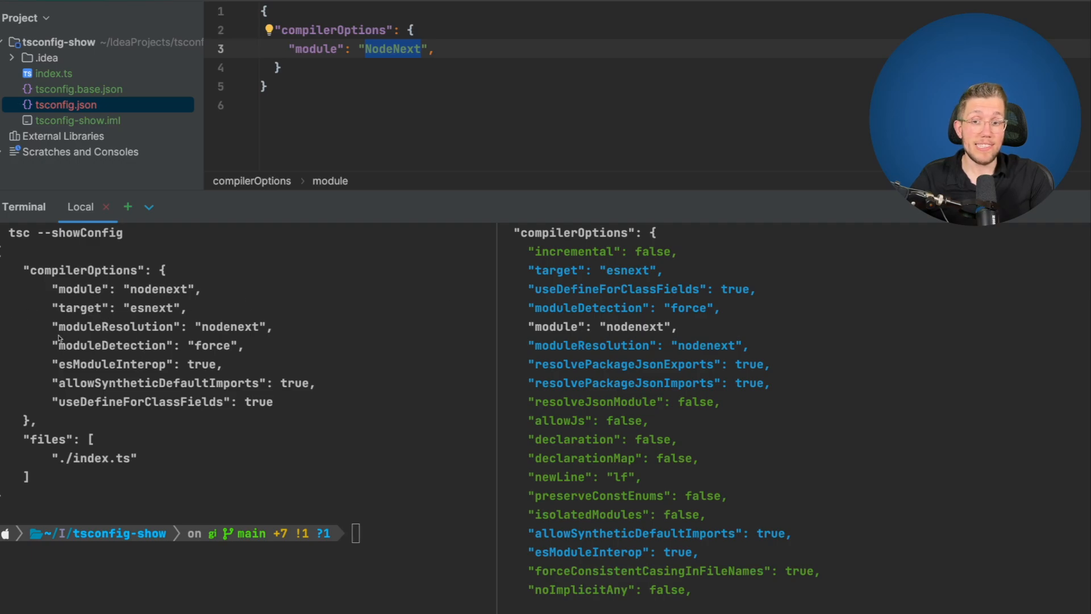
mouse_move(622, 282)
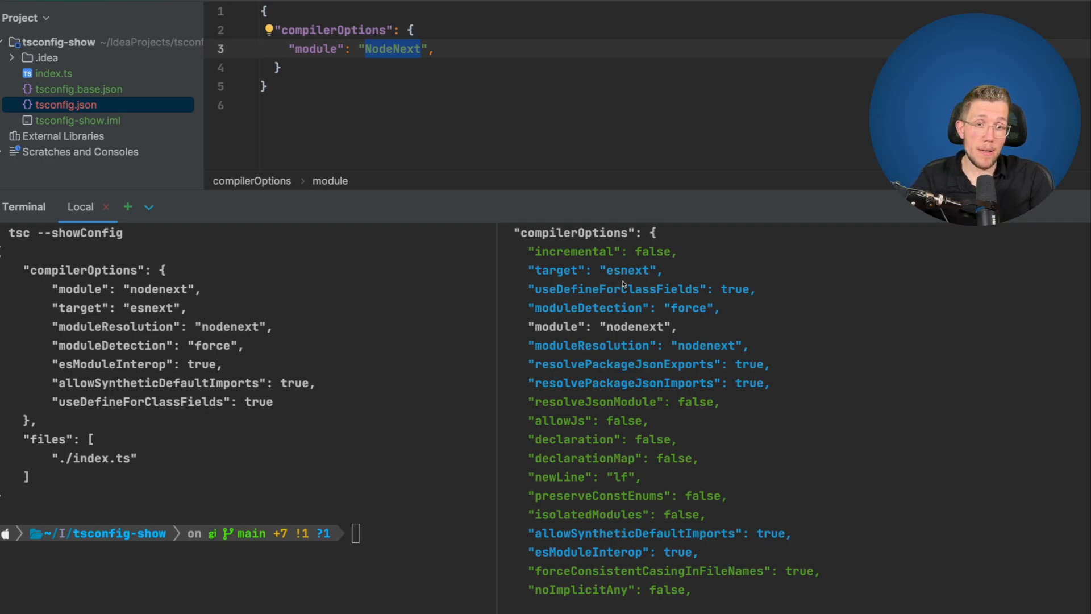
mouse_move(743, 418)
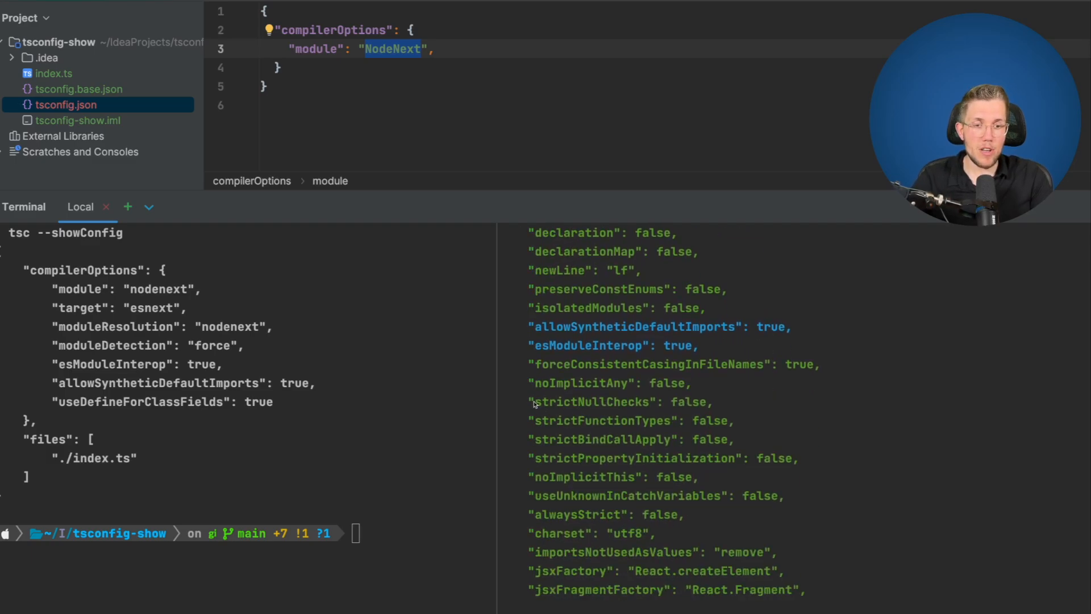
left_click_drag(530, 402, 751, 439)
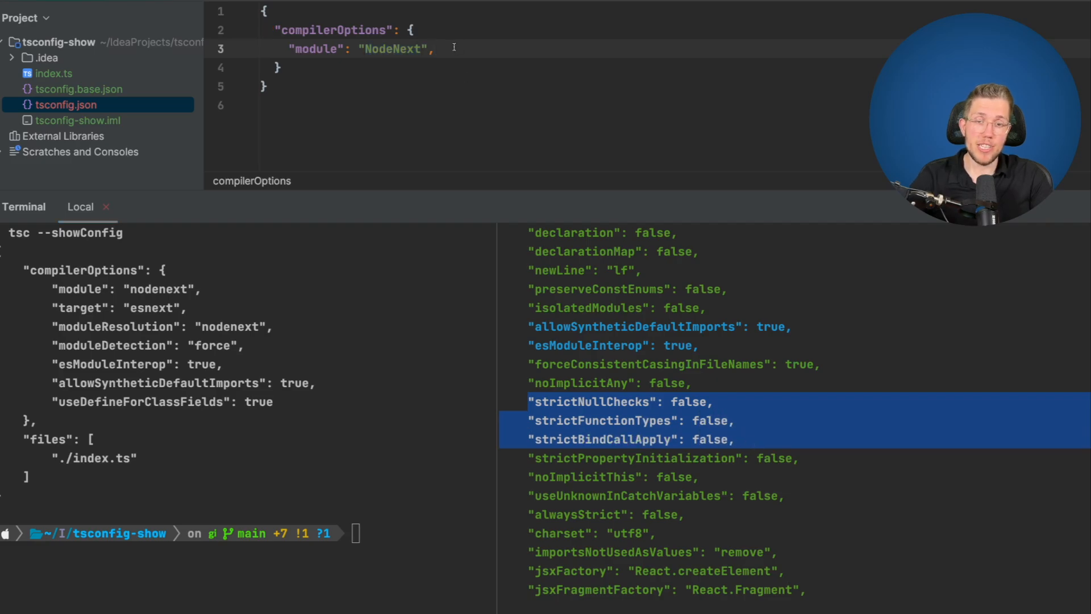
type("\"strict\": ture")
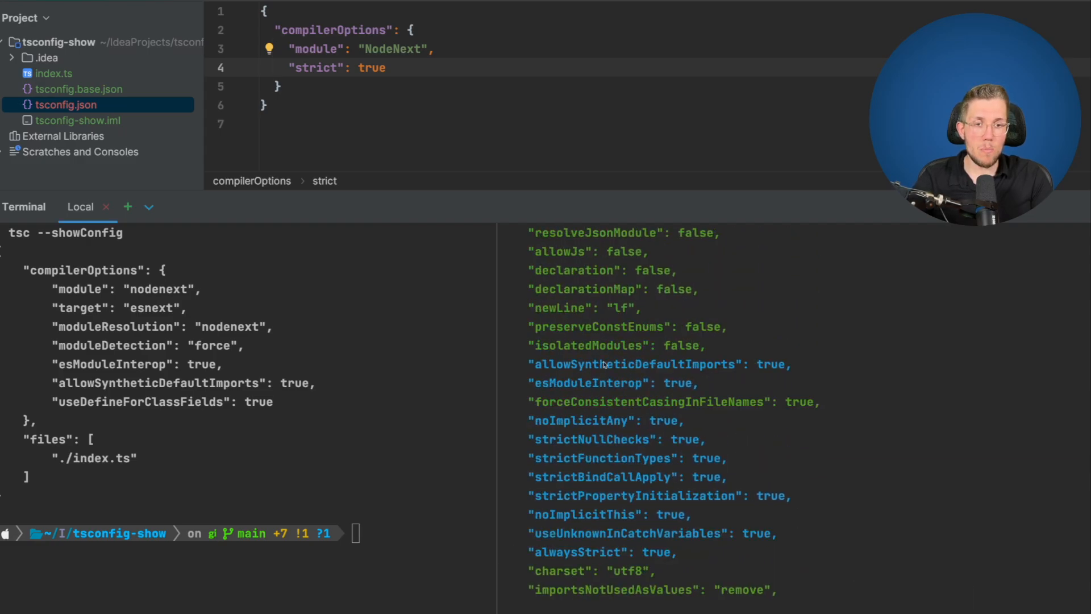
double_click(546, 440)
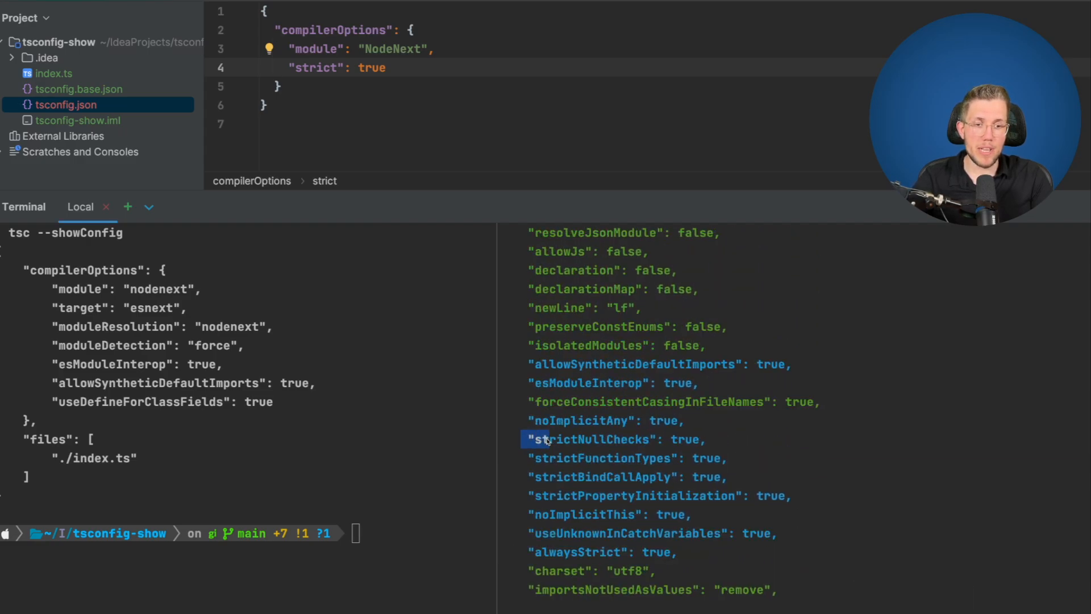
left_click_drag(542, 439, 744, 477)
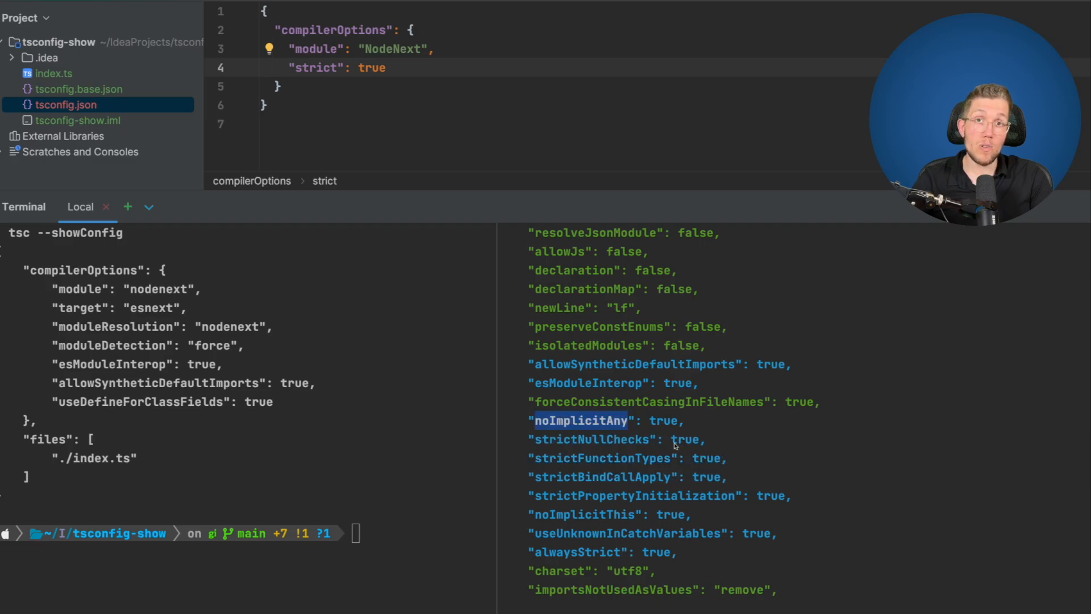
mouse_move(657, 455)
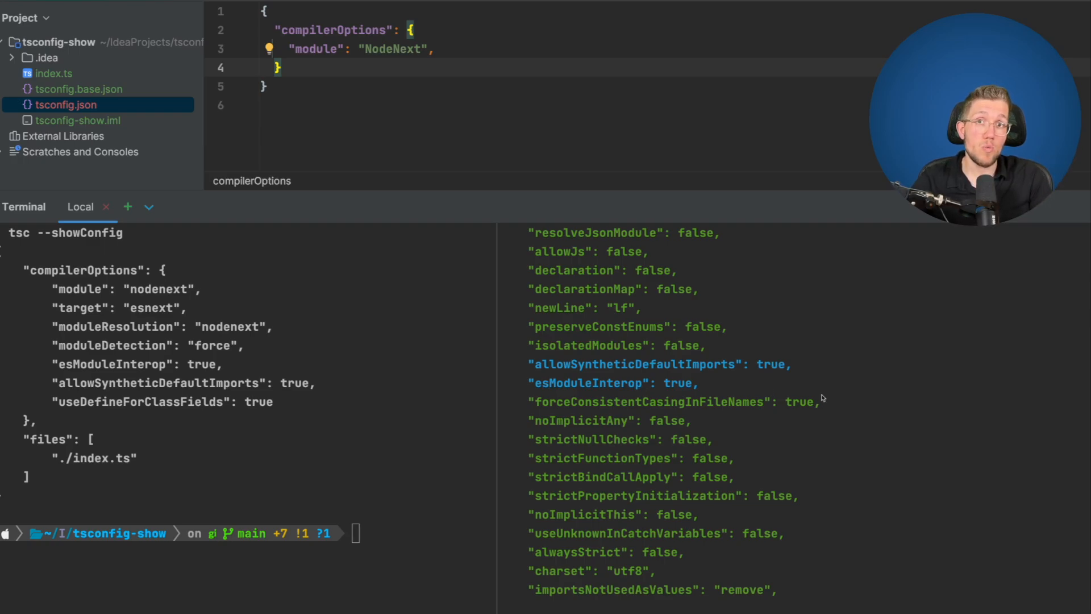
Step: Run tsconfig-inspect --help and highlight the --path and other listed options
scroll("down", 3)
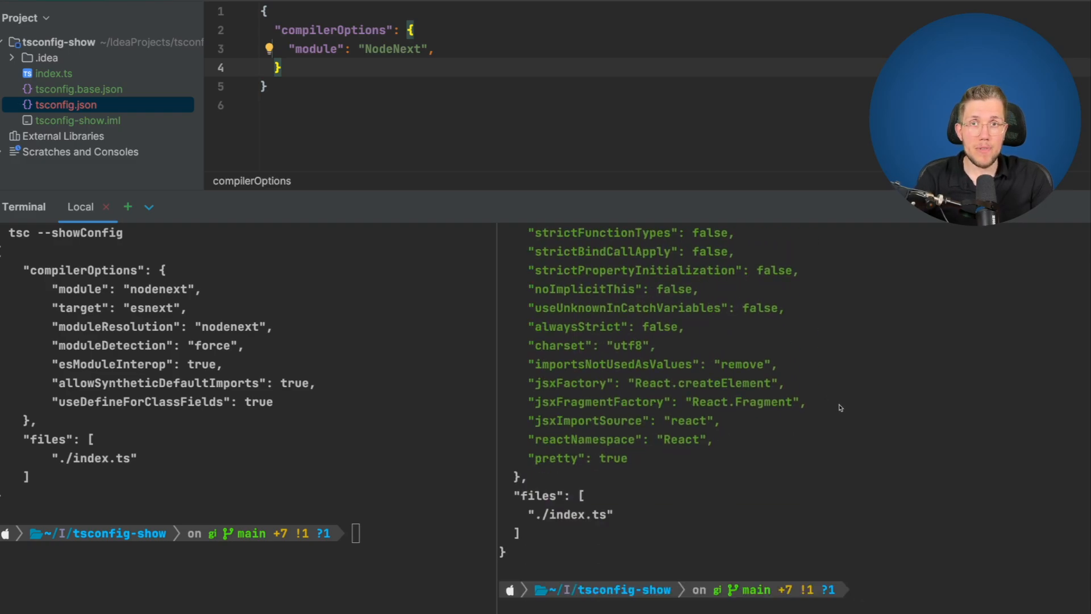
type("t")
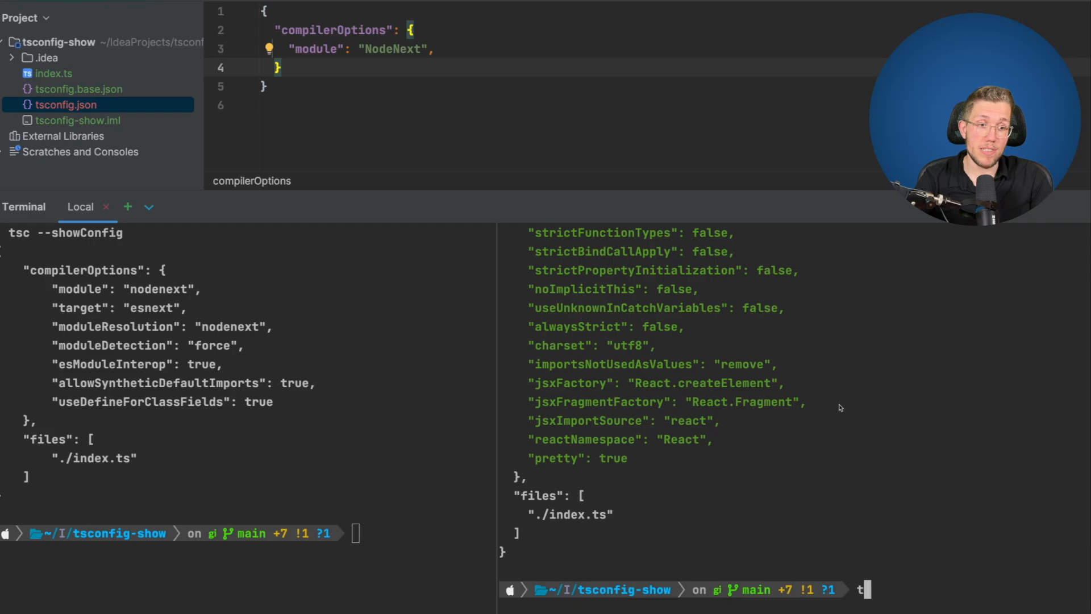
type("sc")
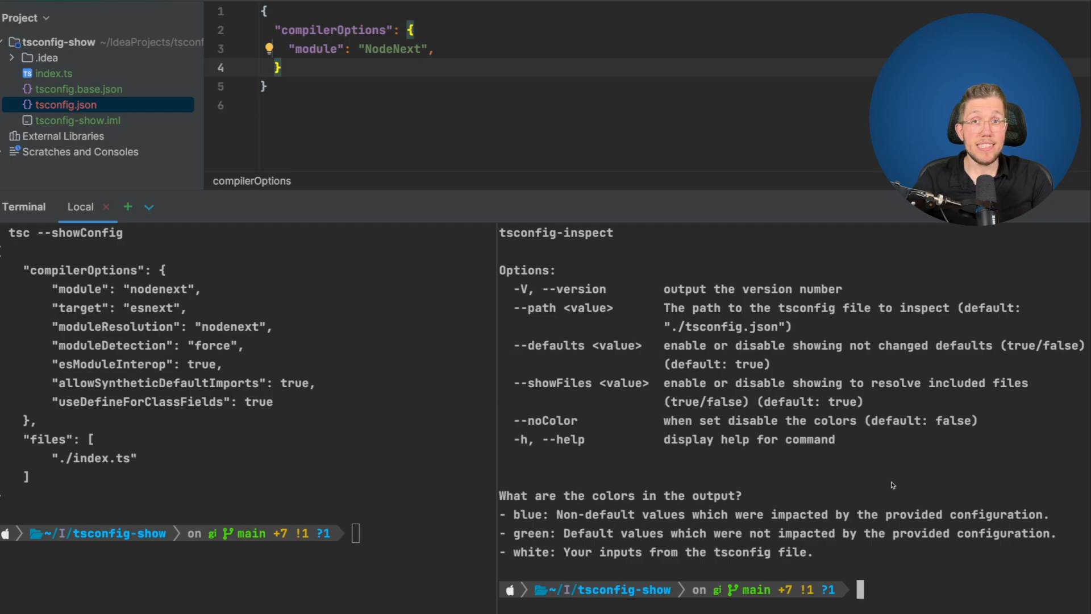
mouse_move(542, 325)
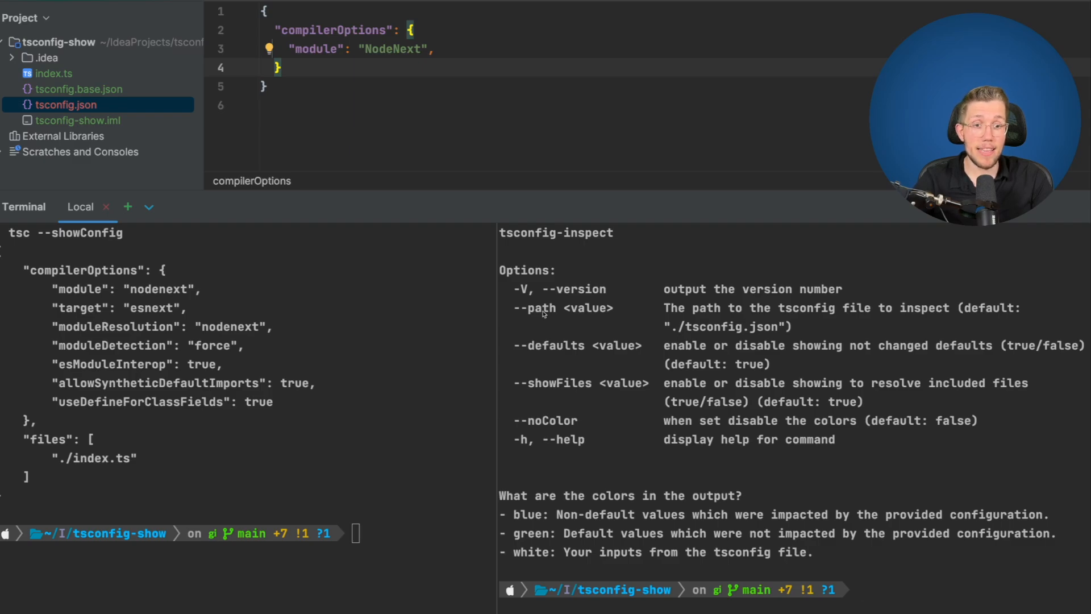
double_click(549, 344)
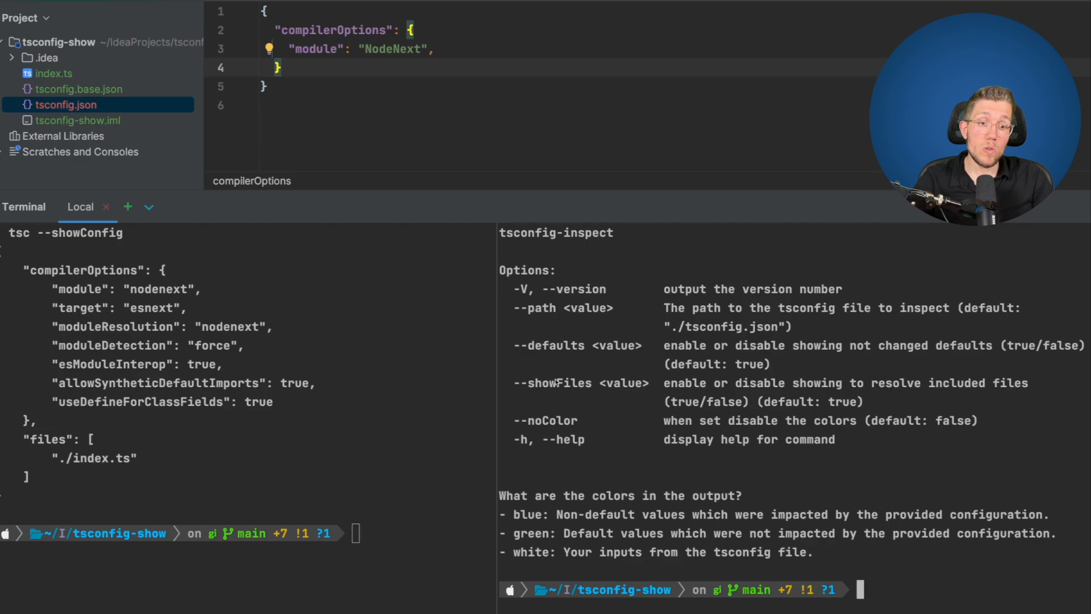
double_click(552, 383)
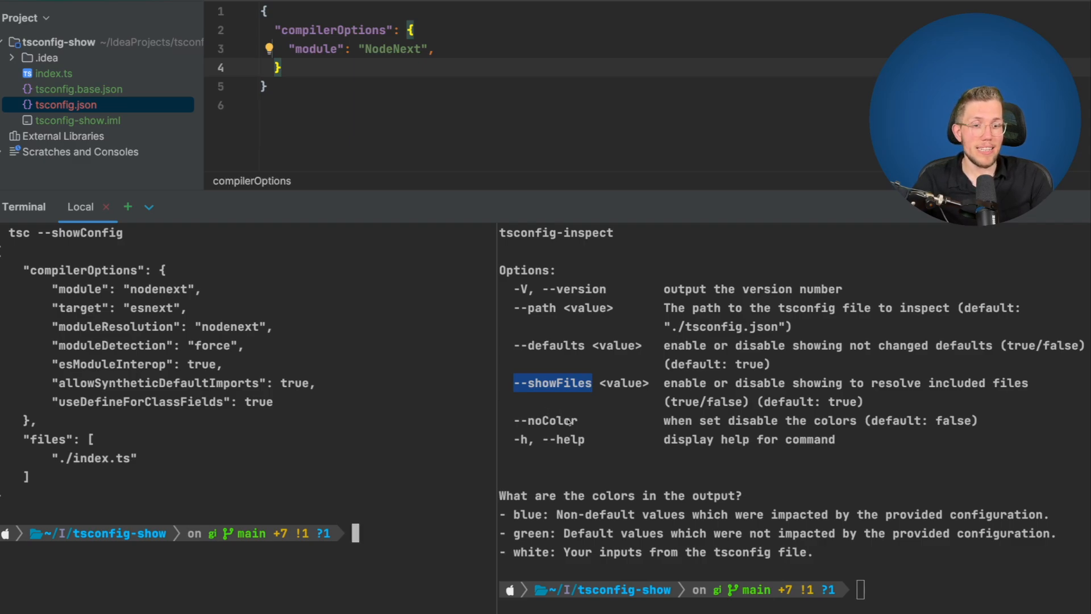
Step: Run tsconfig-inspect --defaults false --showFiles false and highlight module nodenext in the output
type("tsconfig-inspect")
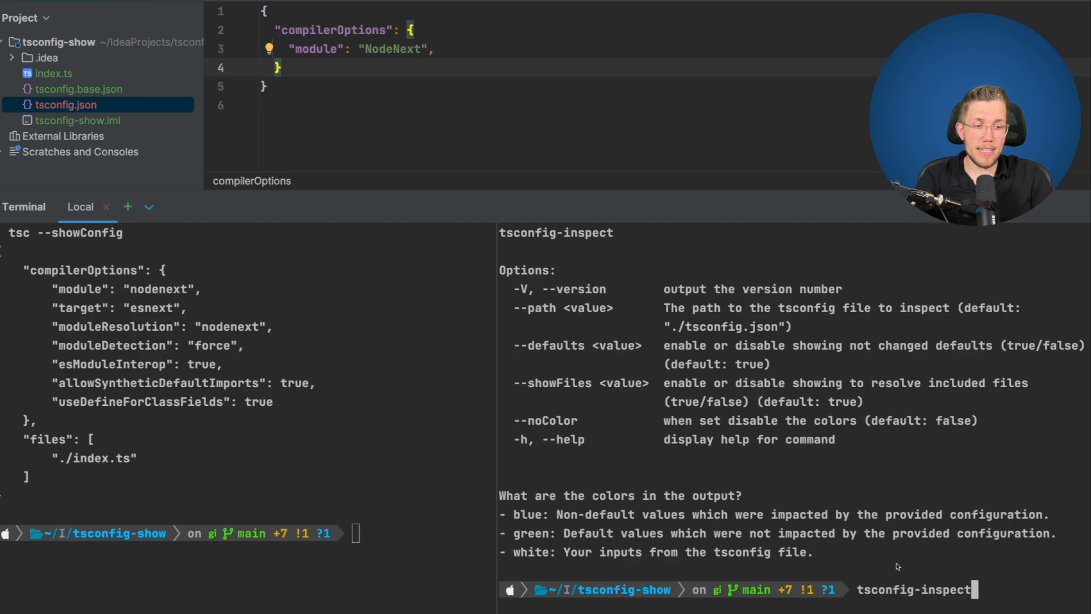
type("--defaults false")
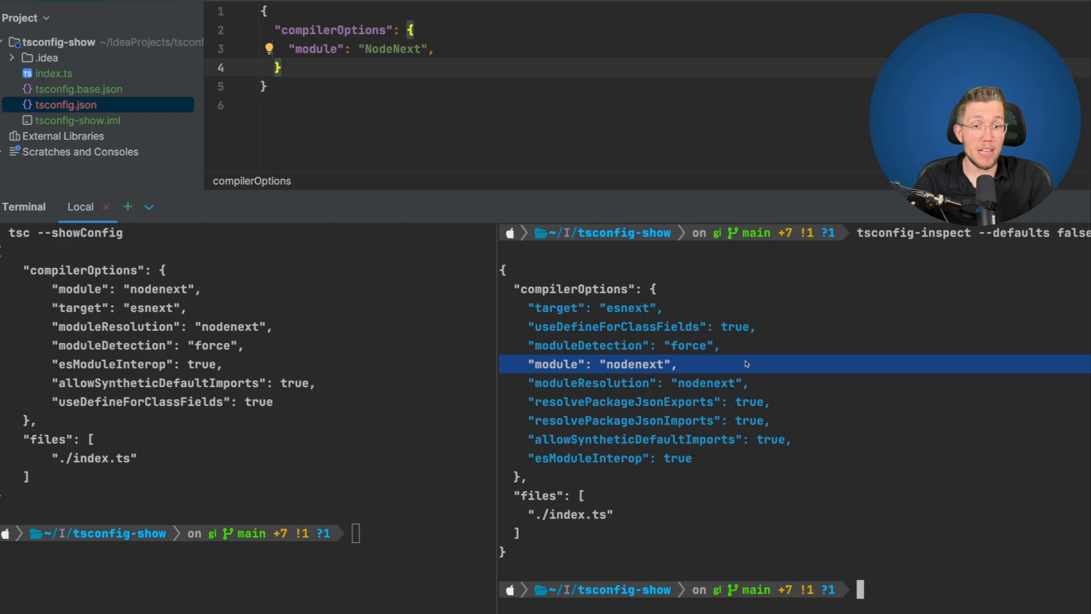
left_click_drag(549, 307, 692, 458)
type("tsconfig-inspect --defaults false --showFiles false")
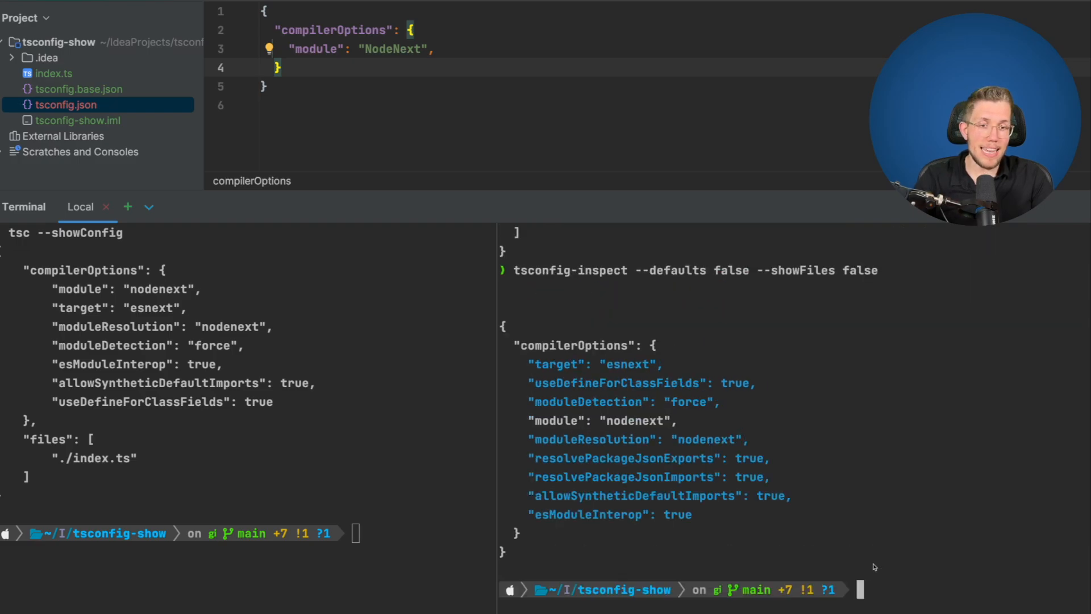
mouse_move(817, 482)
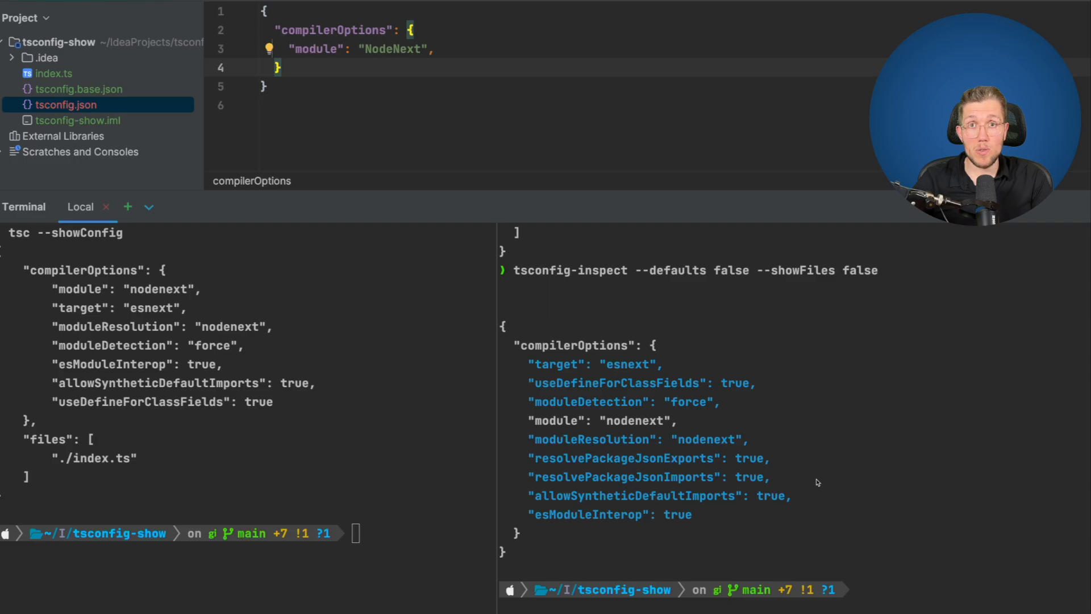